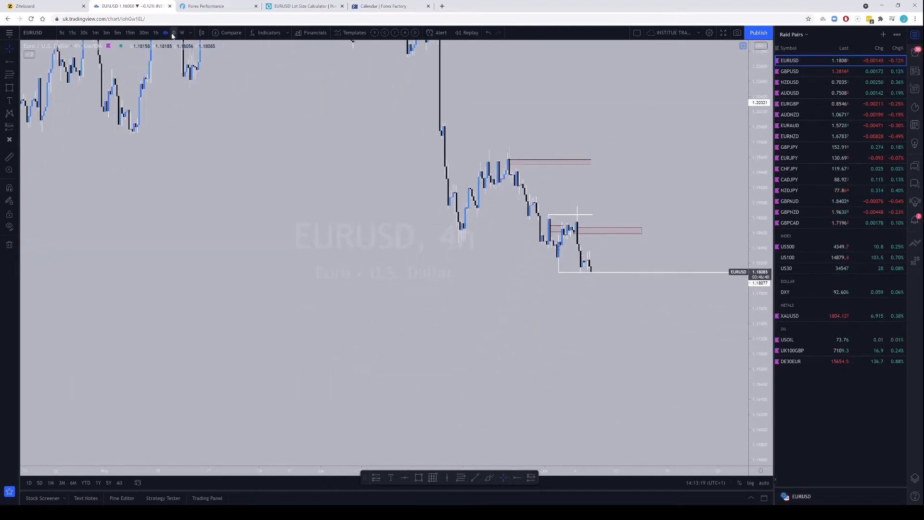
Check EURUSD on the daily timeframe, then switch to the 1-hour chart
click(175, 32)
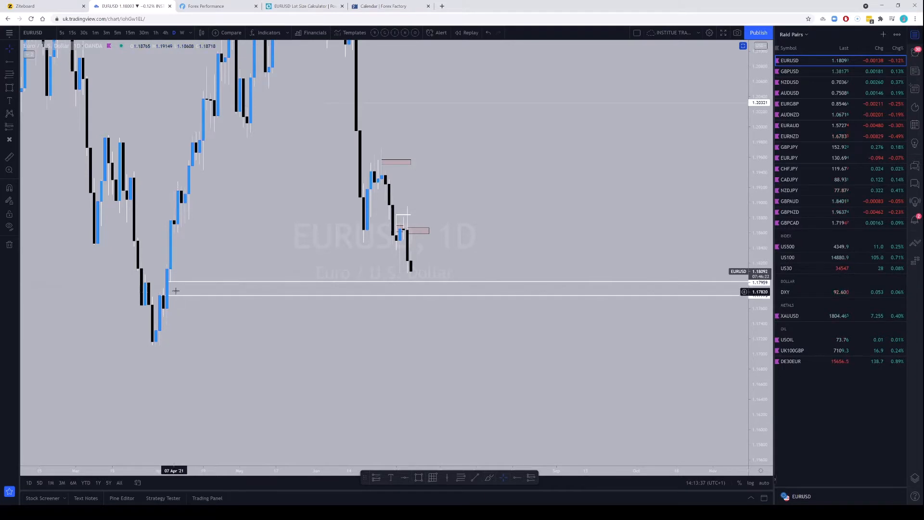
mouse_move(436, 260)
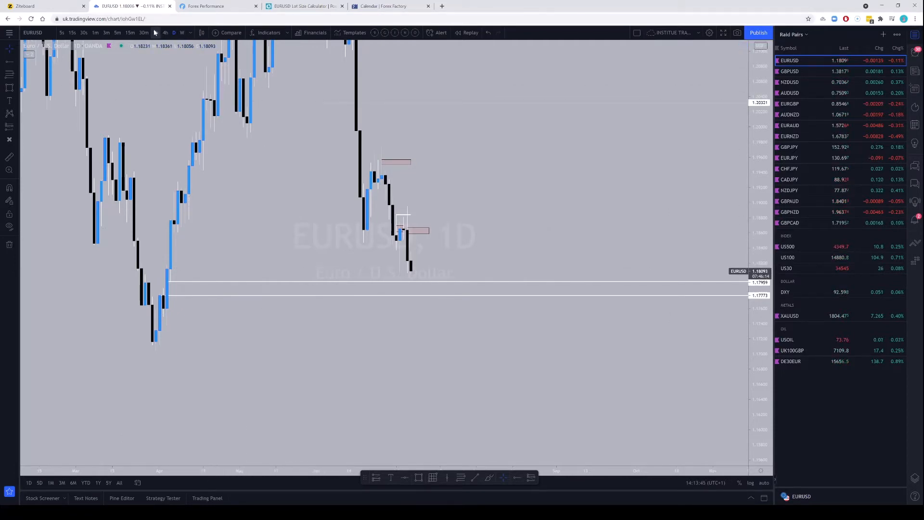
click(156, 33)
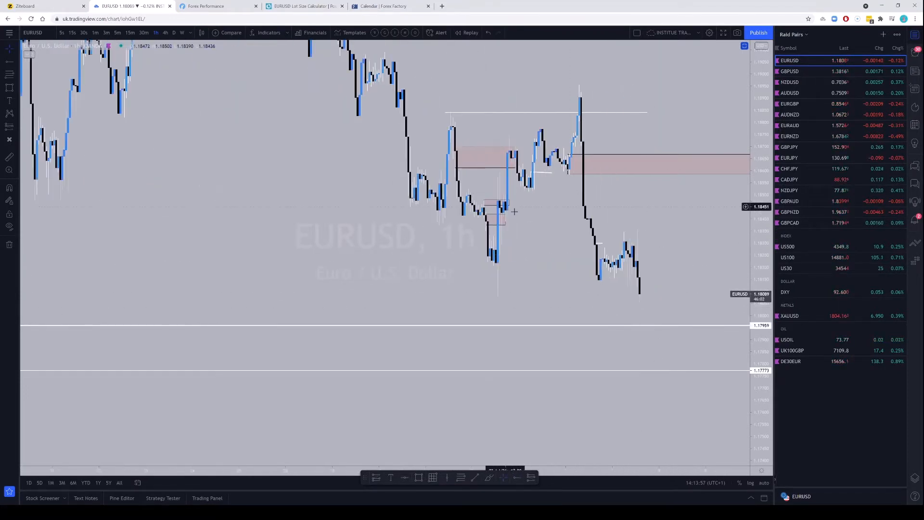
mouse_move(529, 196)
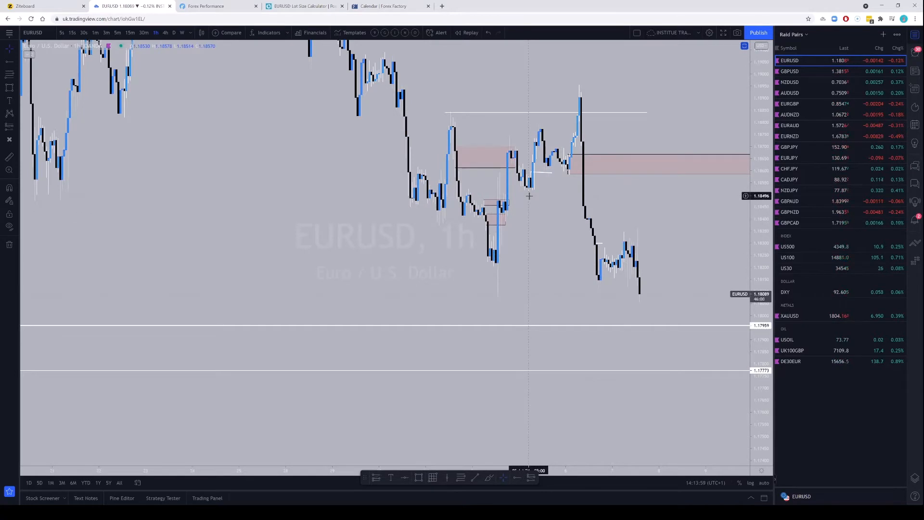
Return the EURUSD chart to the 4-hour timeframe with the zones near the lows in view
click(164, 33)
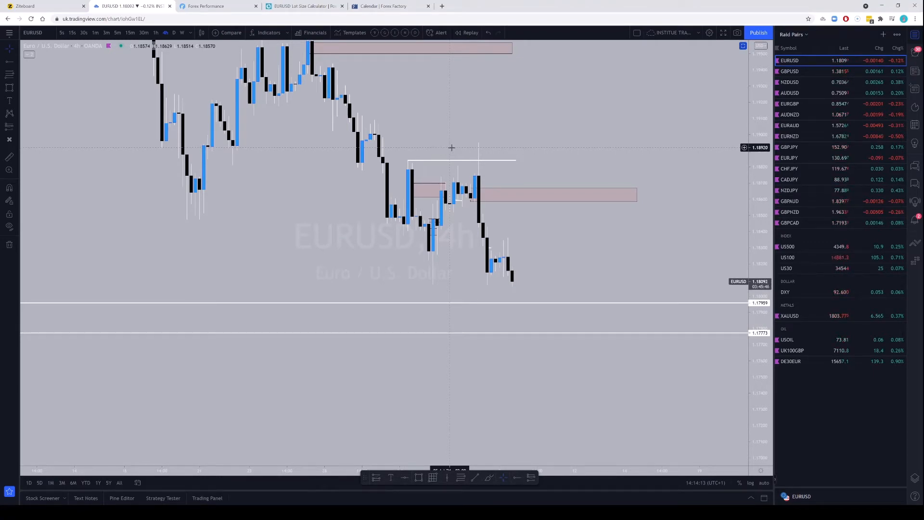
click(495, 192)
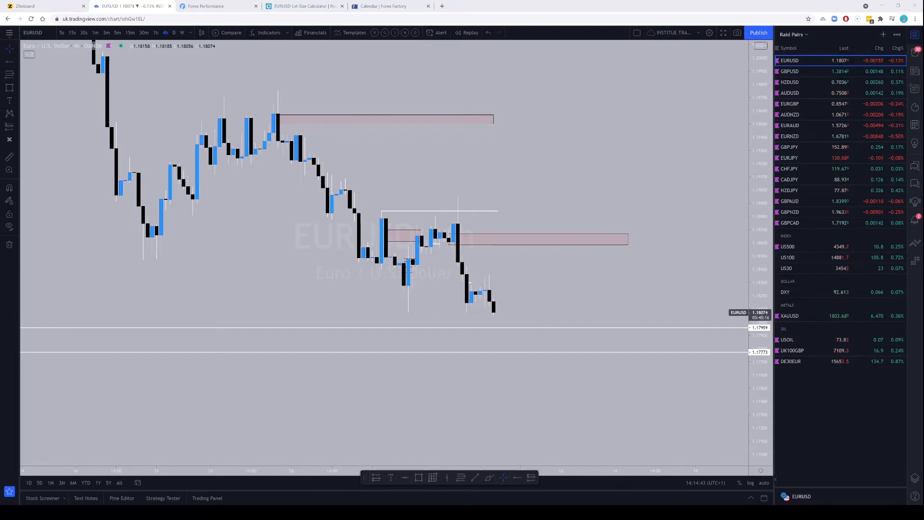
click(389, 6)
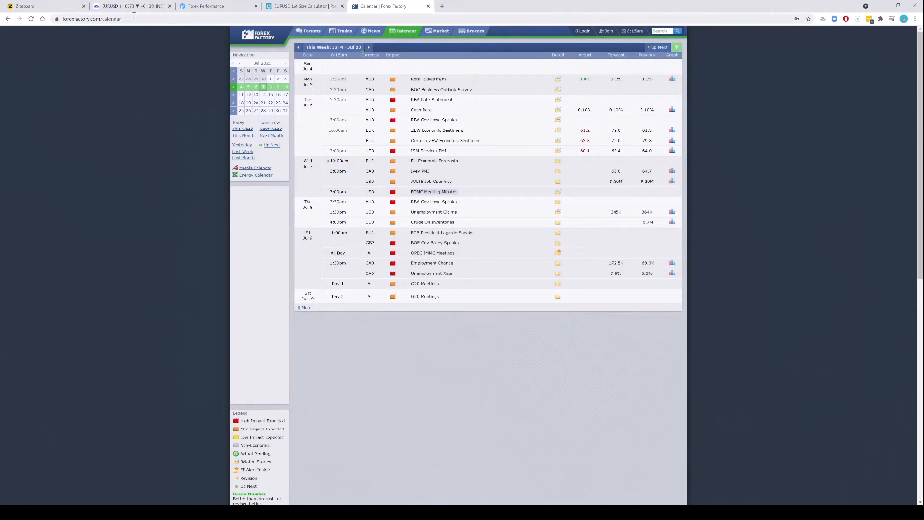
click(133, 7)
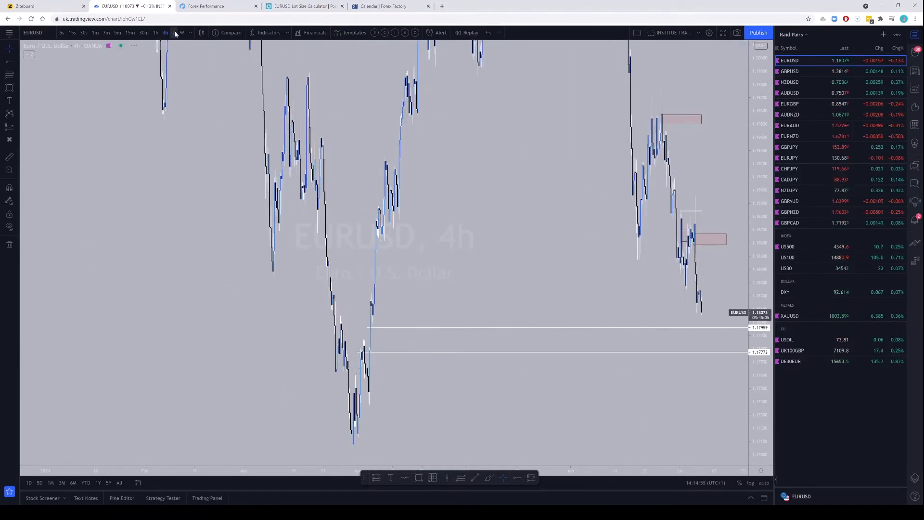
On the daily chart, draw a shaded zone across the April low candle bodies and centre them
click(174, 33)
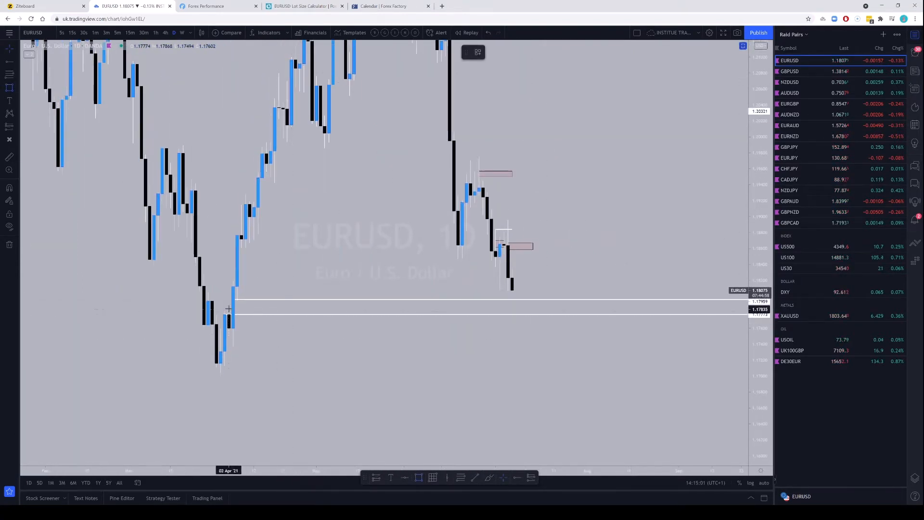
drag(229, 307, 703, 339)
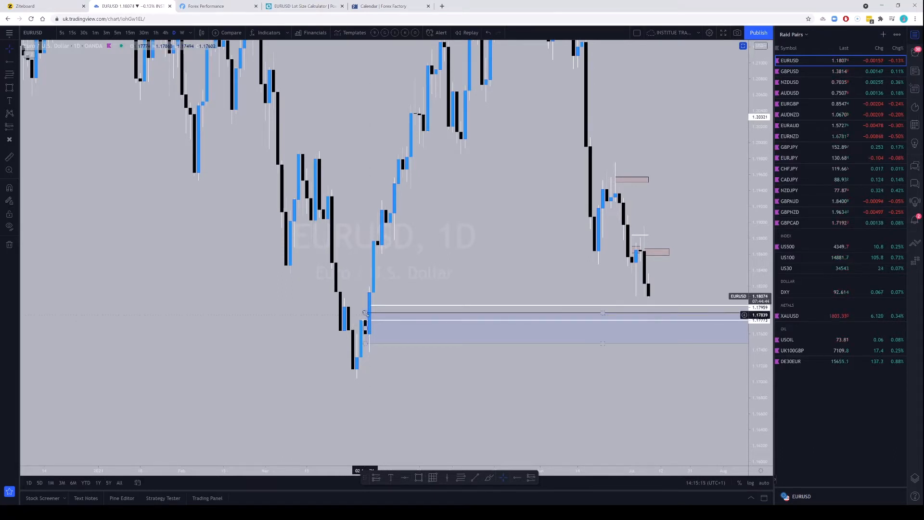
drag(366, 312, 283, 324)
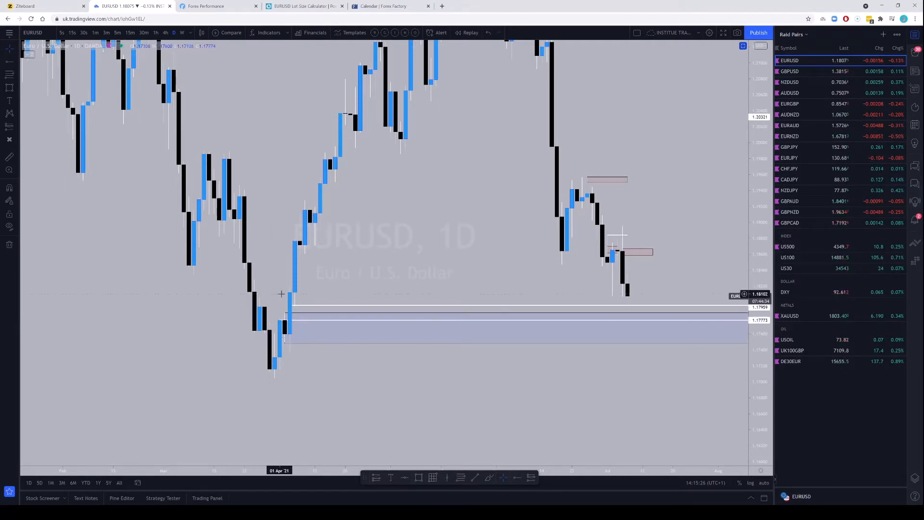
mouse_move(267, 333)
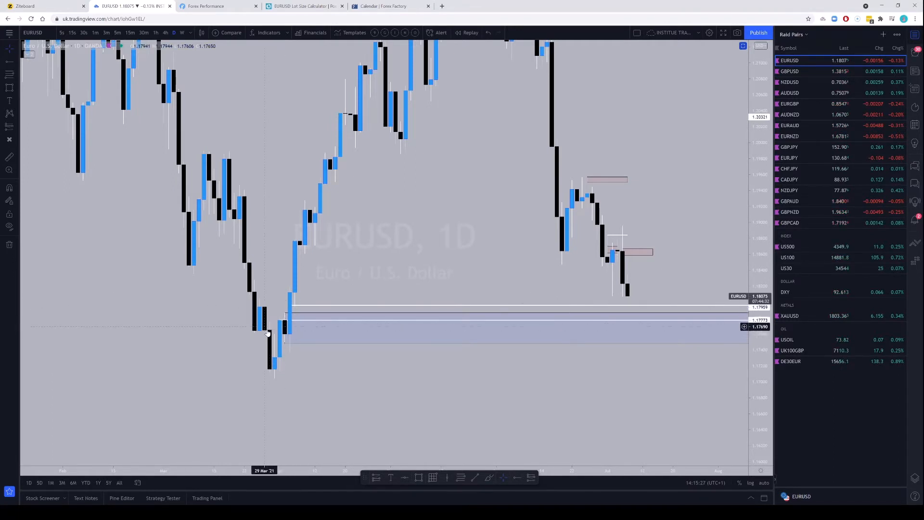
mouse_move(277, 306)
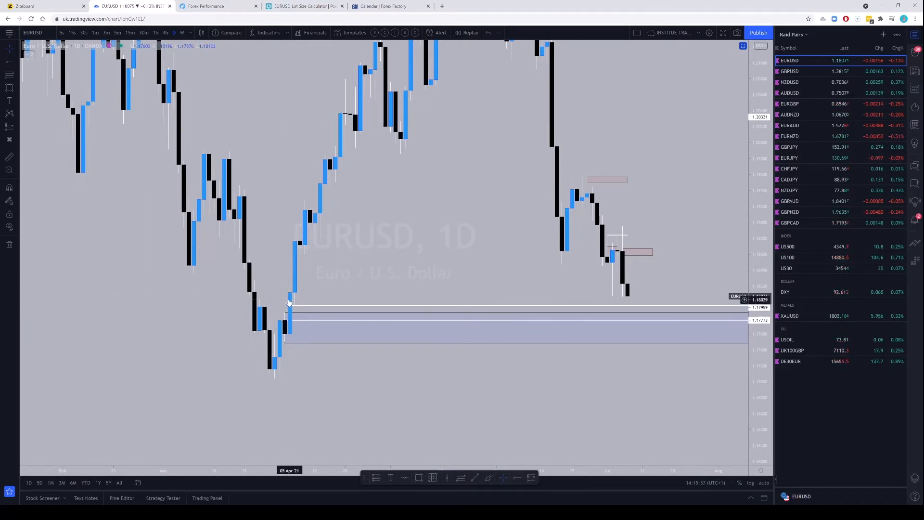
mouse_move(285, 309)
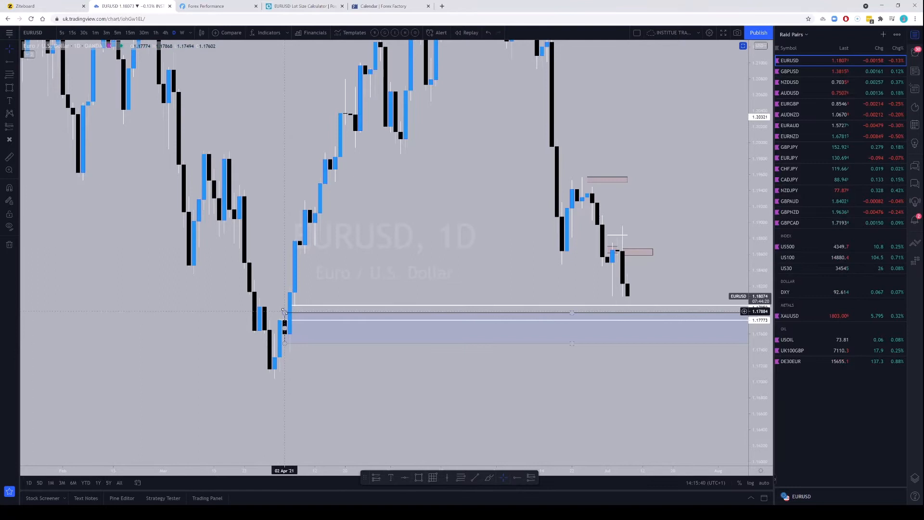
Clear the whiteboard, handwrite and underline 'Propulsion', then return to the EURUSD chart
click(41, 6)
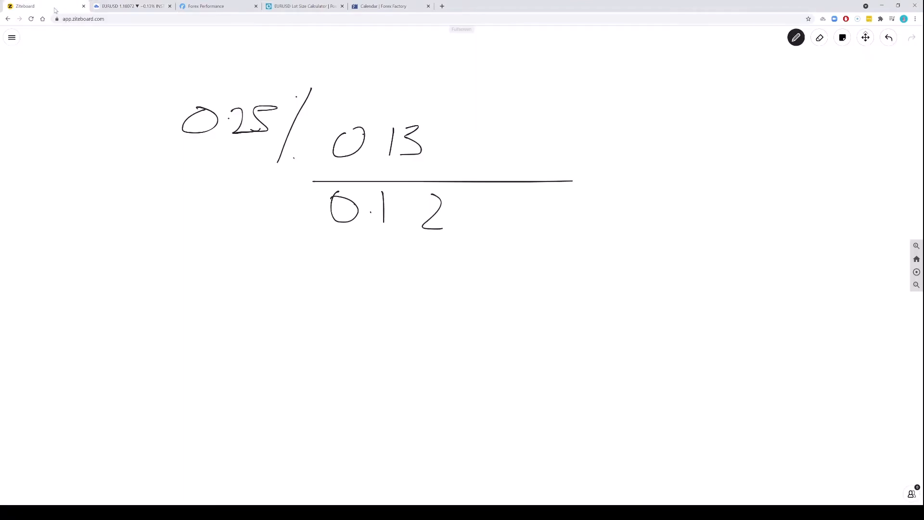
click(820, 37)
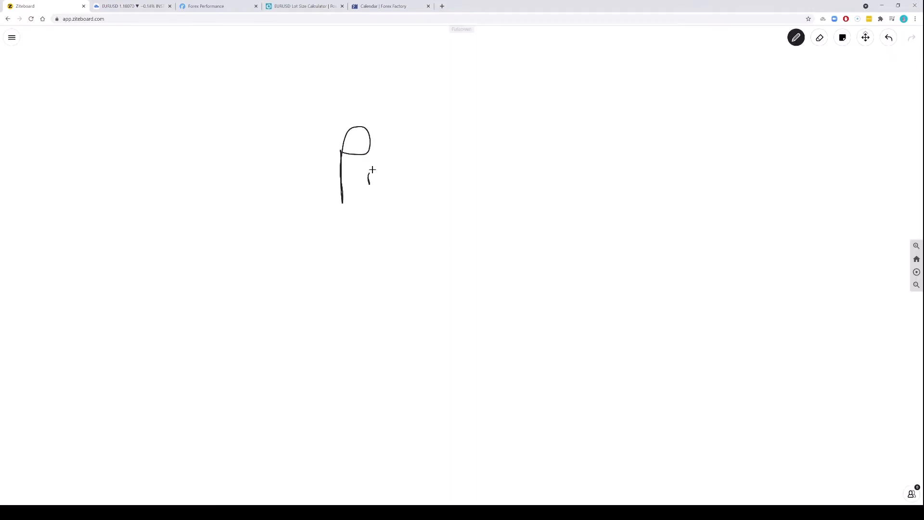
drag(369, 177, 439, 177)
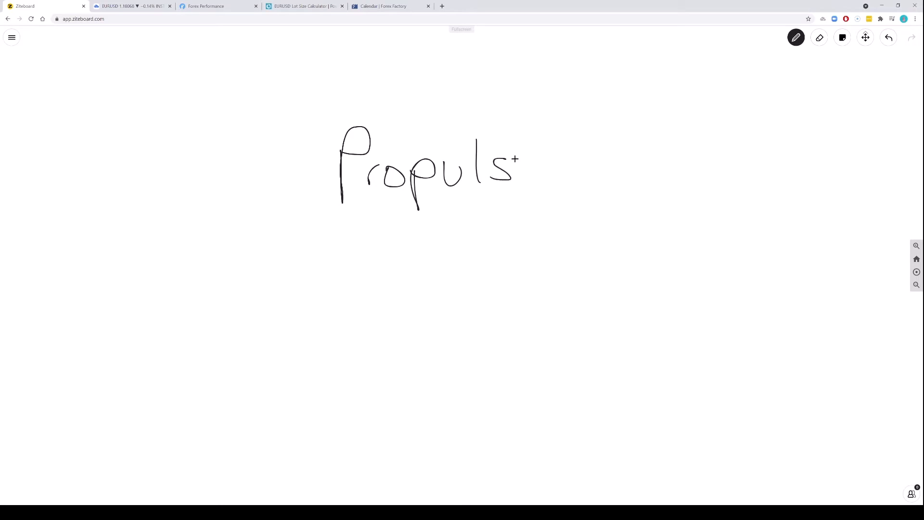
drag(516, 159, 542, 159)
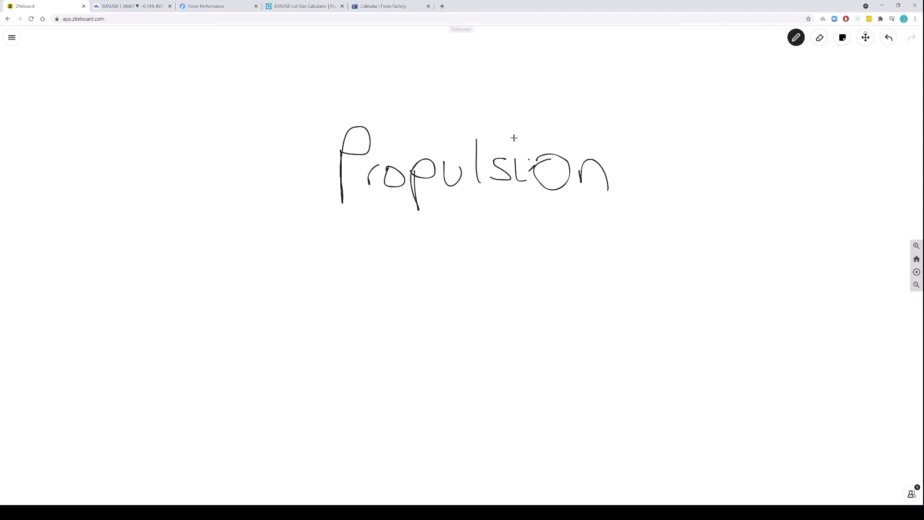
drag(322, 212, 667, 221)
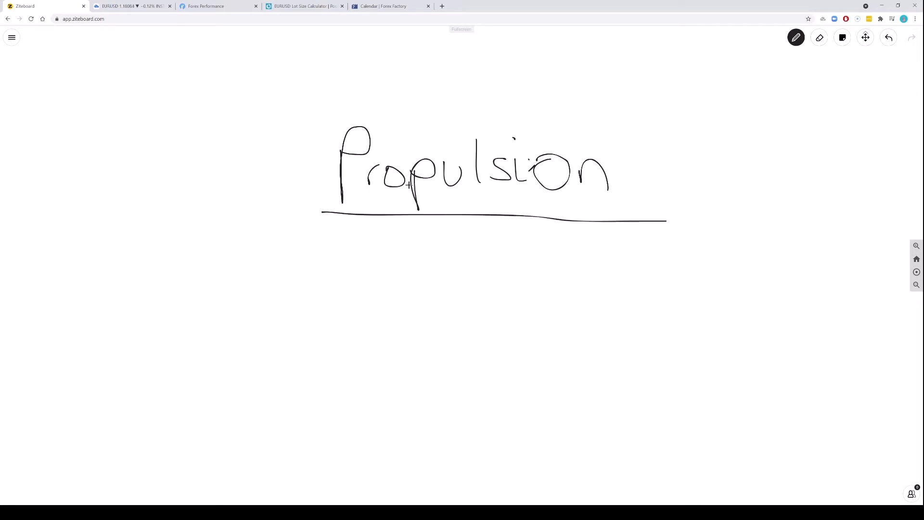
click(133, 6)
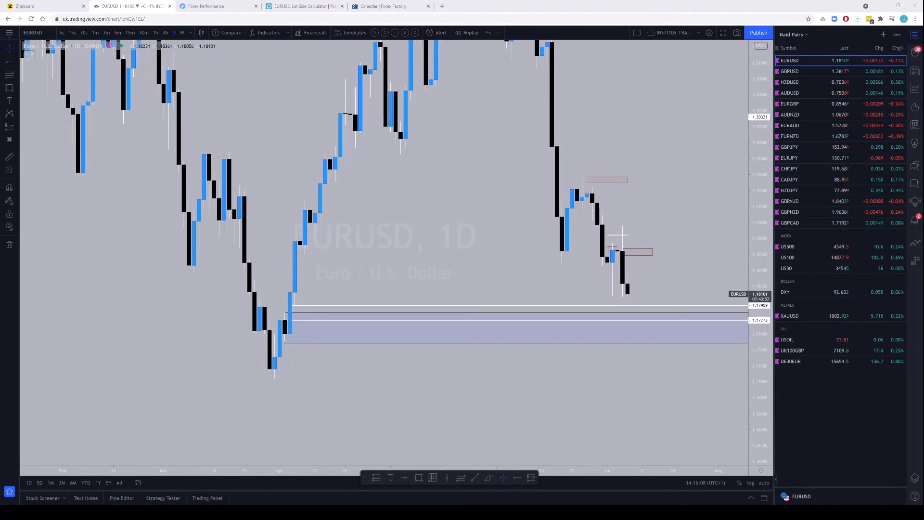
mouse_move(285, 312)
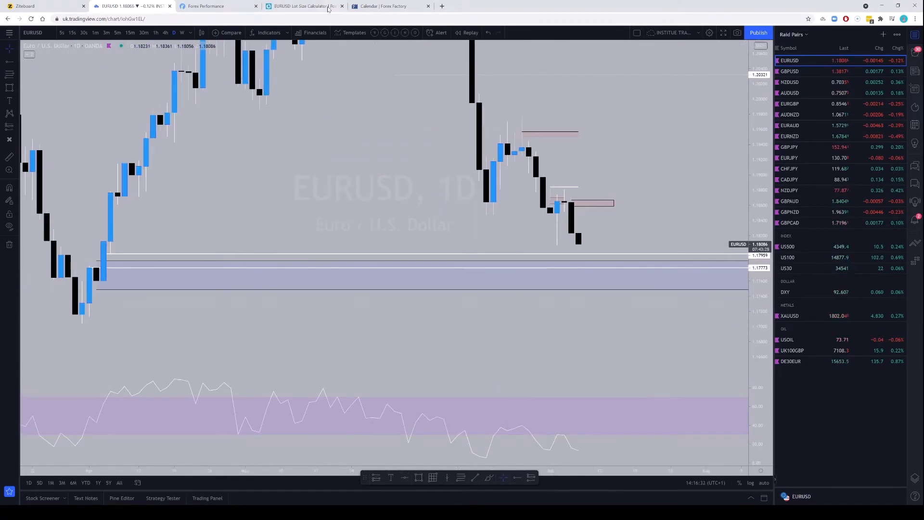
Switch from the daily chart back to the Propulsion whiteboard
click(44, 6)
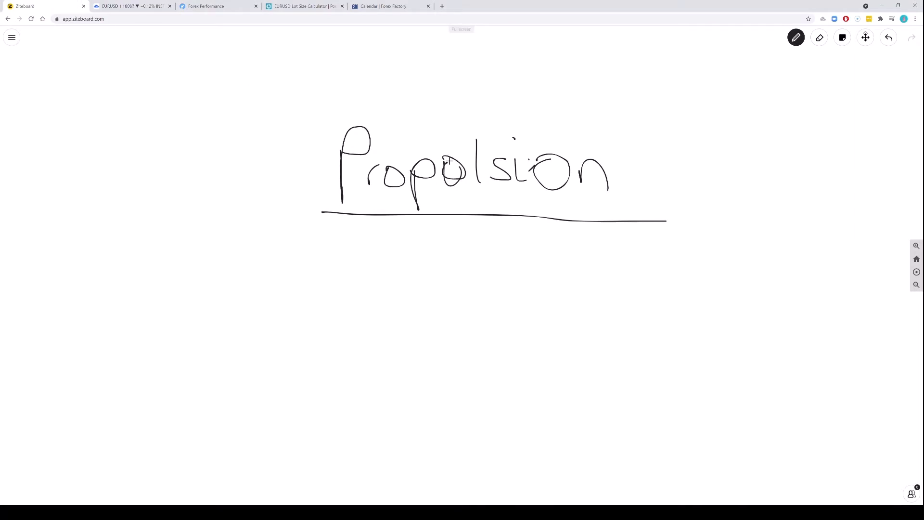
Sketch over the middle letters of Propulsion, then erase those strokes again
drag(448, 161, 472, 179)
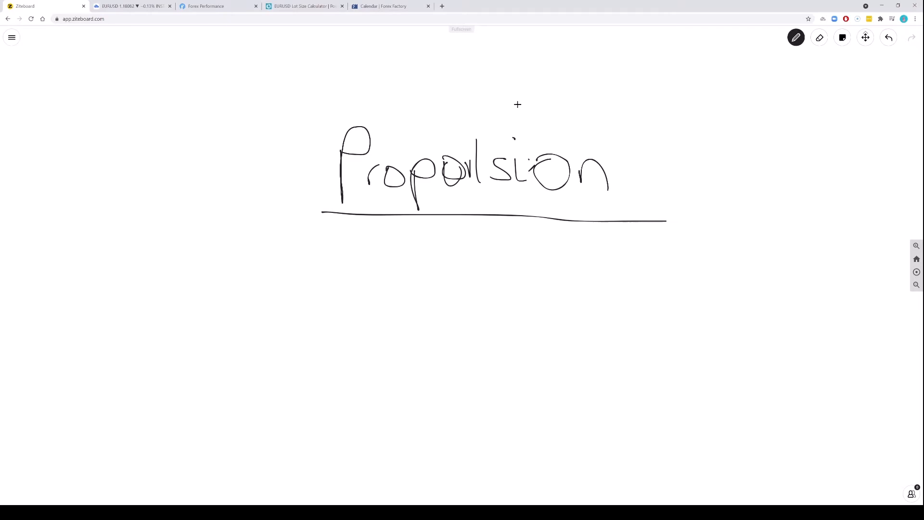
drag(443, 158, 461, 180)
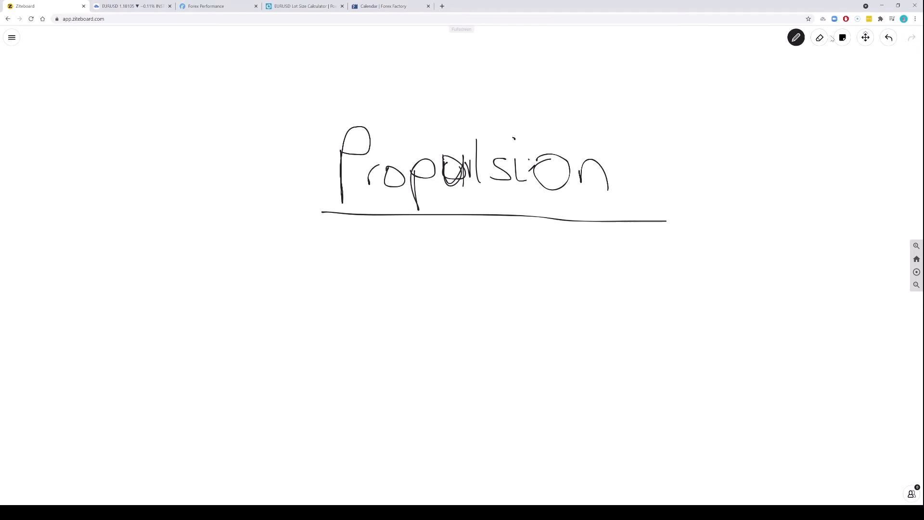
click(819, 37)
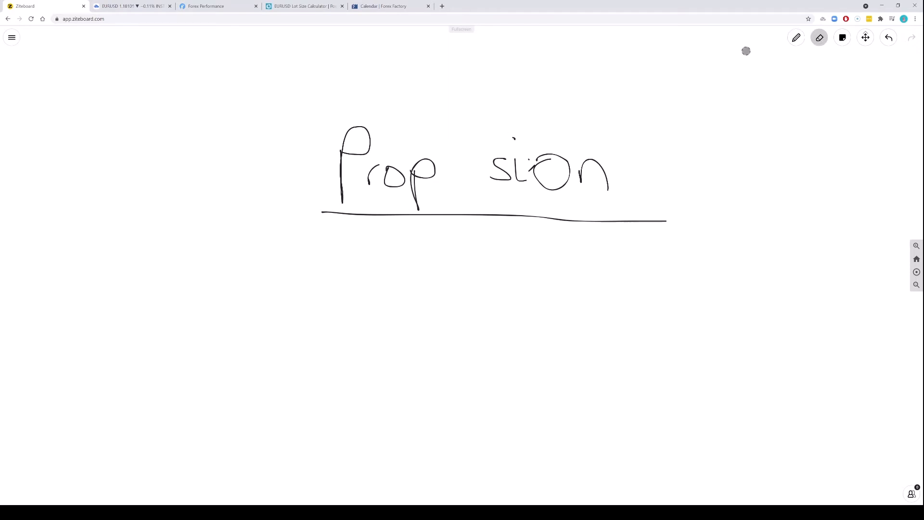
drag(440, 161, 466, 162)
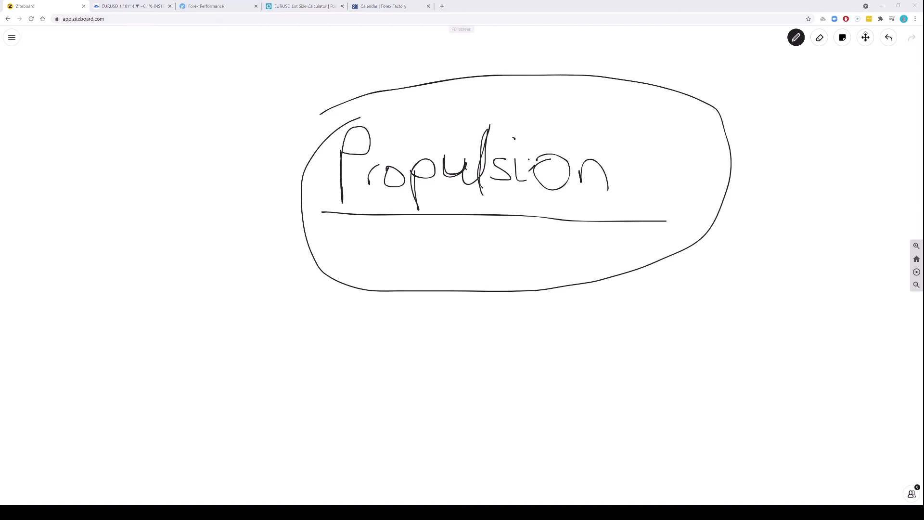
Draw a small candle with a wick beside Propulsion, glancing at the chart in between
drag(487, 121, 482, 186)
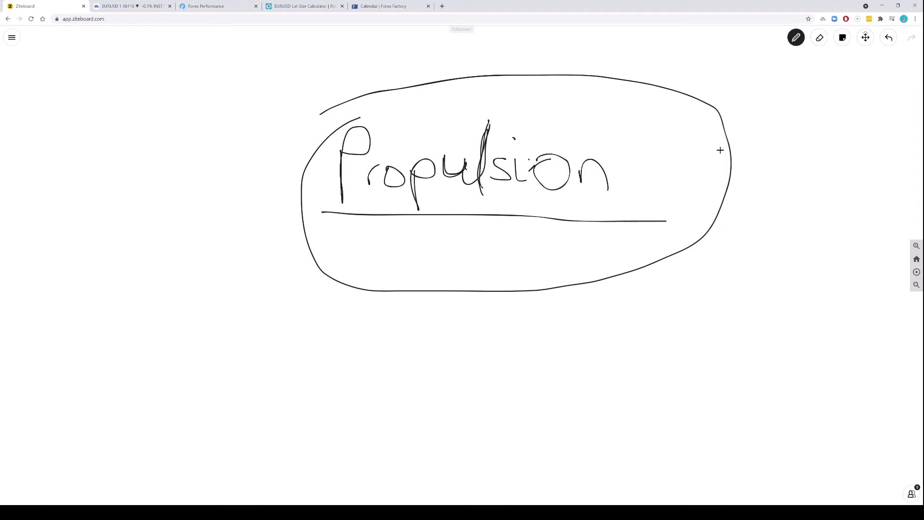
click(130, 6)
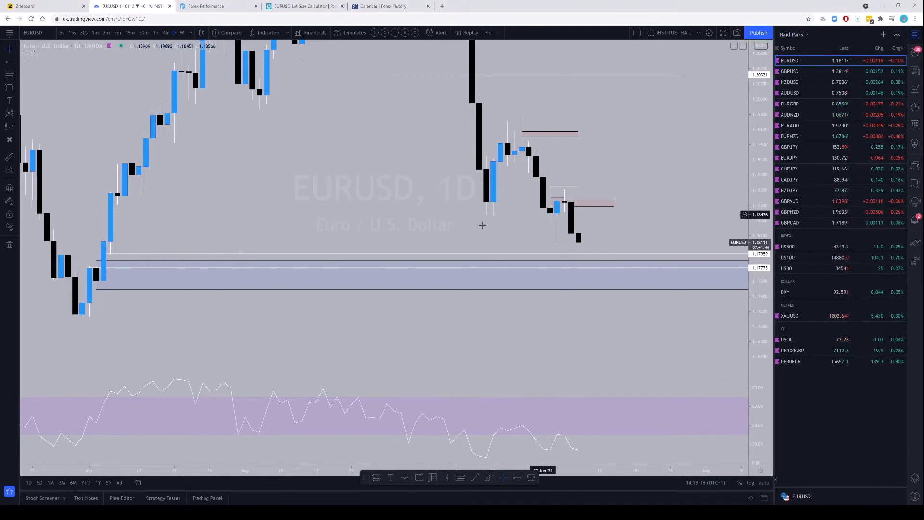
click(44, 6)
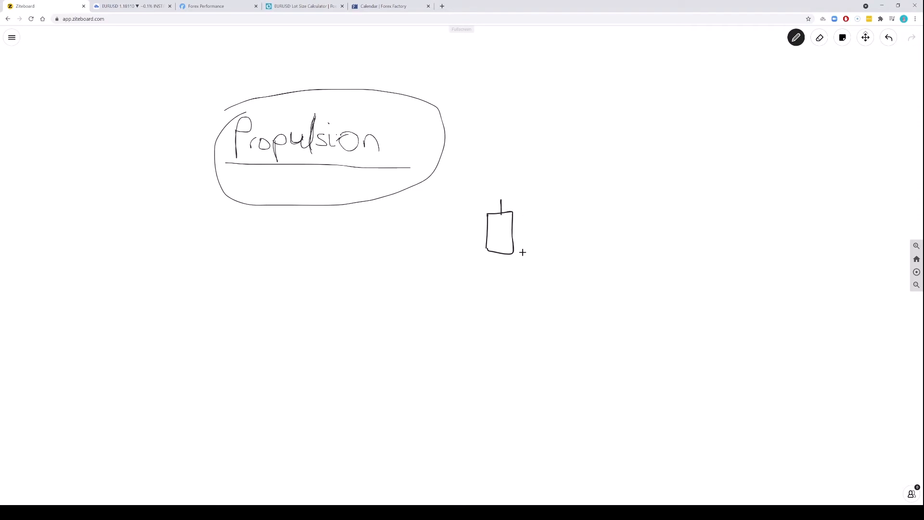
Sketch a tall candle and narrow scribble-filled candles to the right of the small one
drag(525, 122, 563, 253)
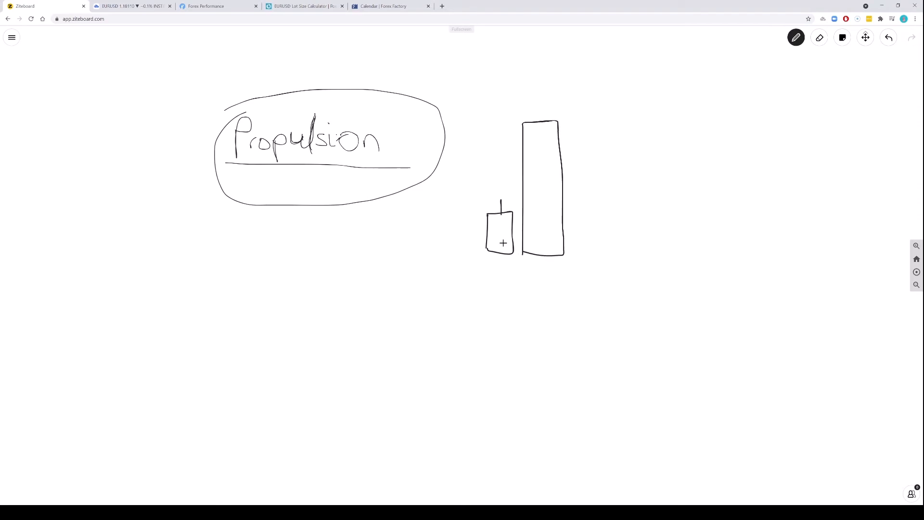
drag(492, 222, 504, 242)
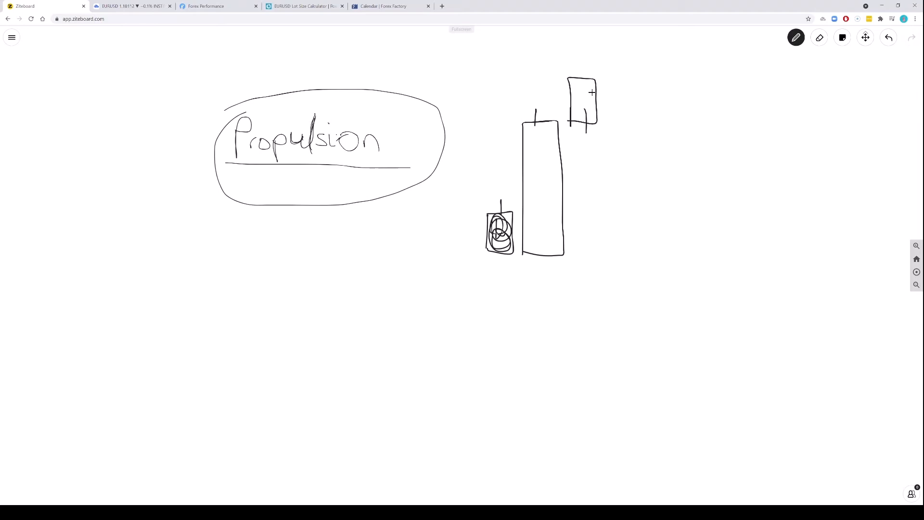
drag(620, 88, 619, 128)
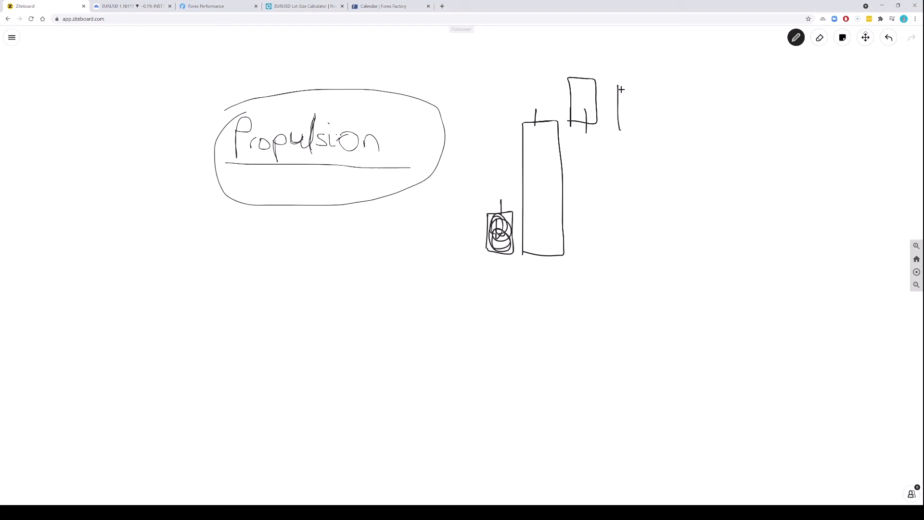
drag(621, 88, 624, 172)
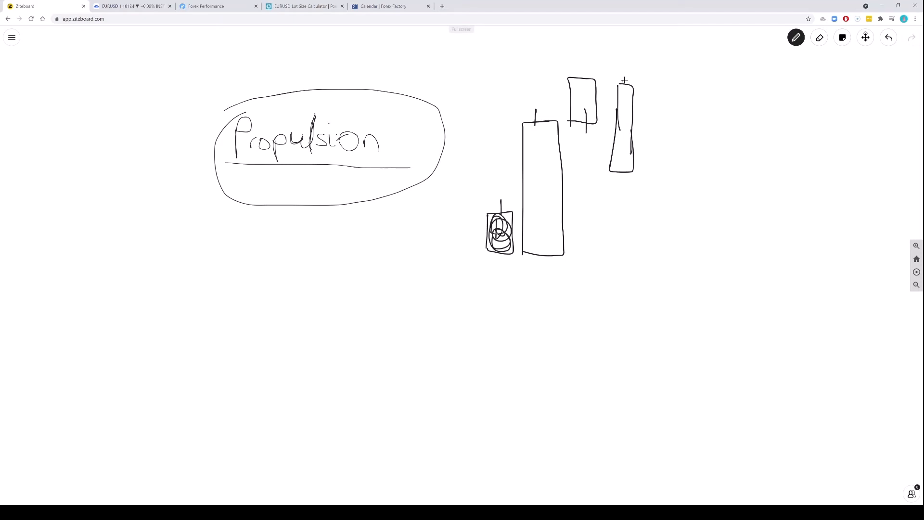
drag(625, 106, 622, 177)
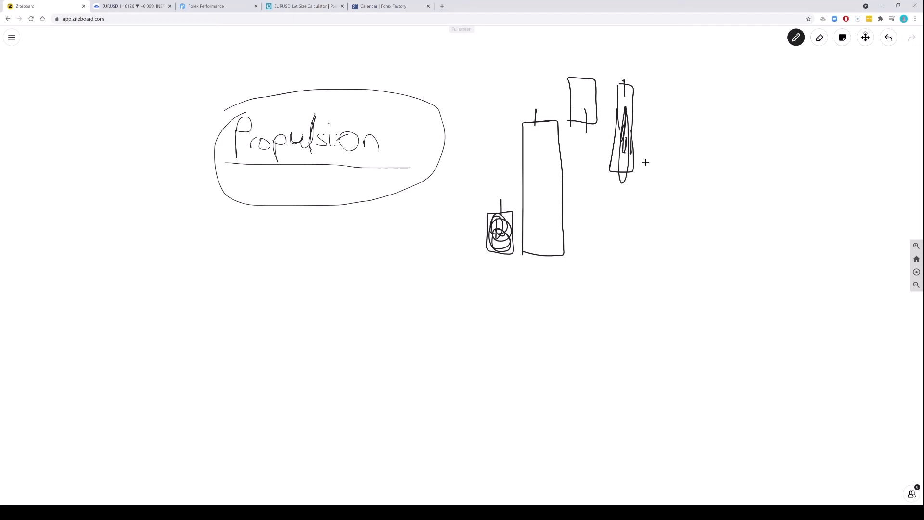
drag(663, 161, 663, 206)
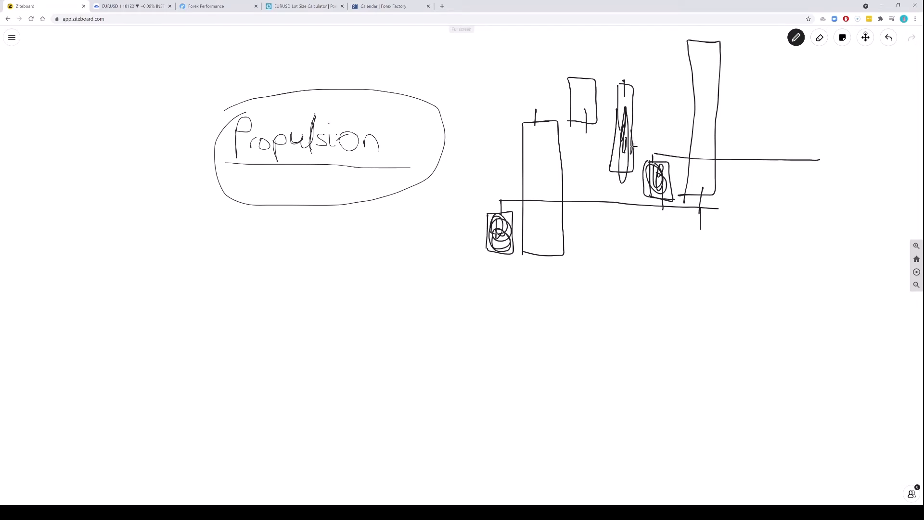
Circle the small scribbled candles with rings and add level lines across them
drag(634, 144, 661, 214)
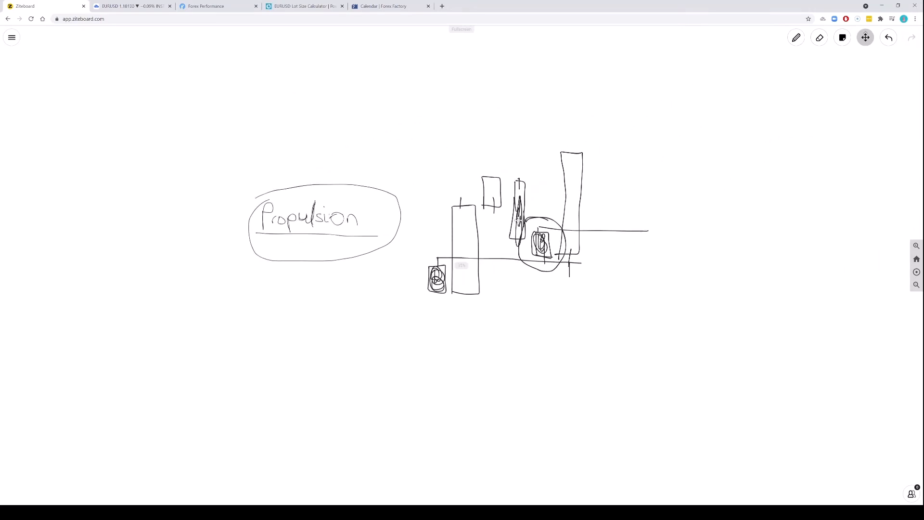
click(796, 38)
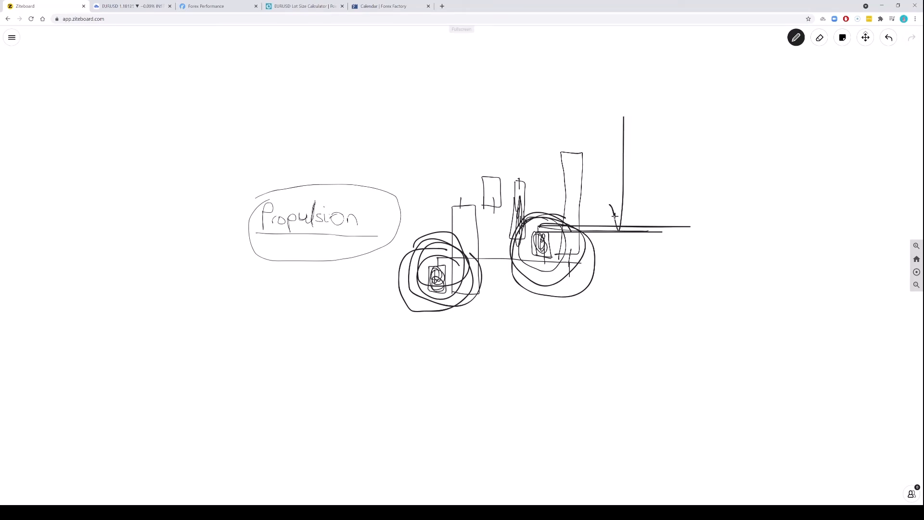
drag(536, 244, 636, 245)
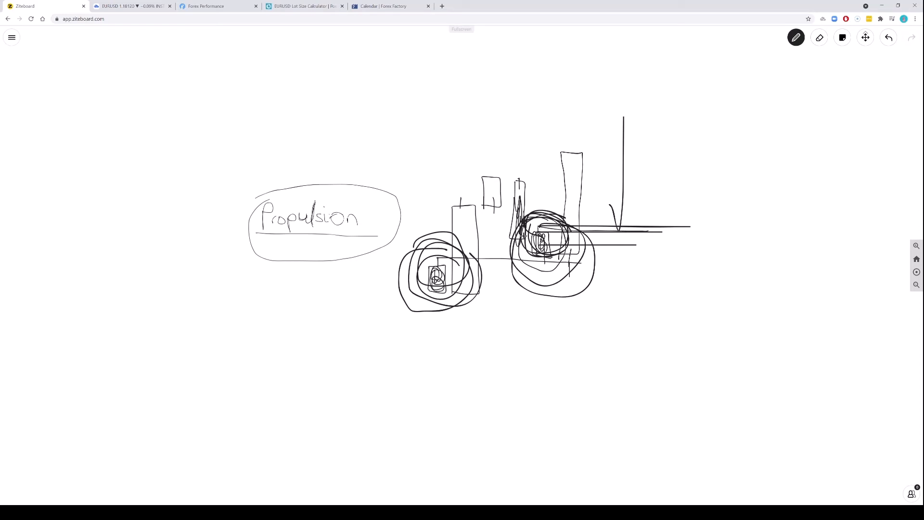
drag(531, 230, 555, 259)
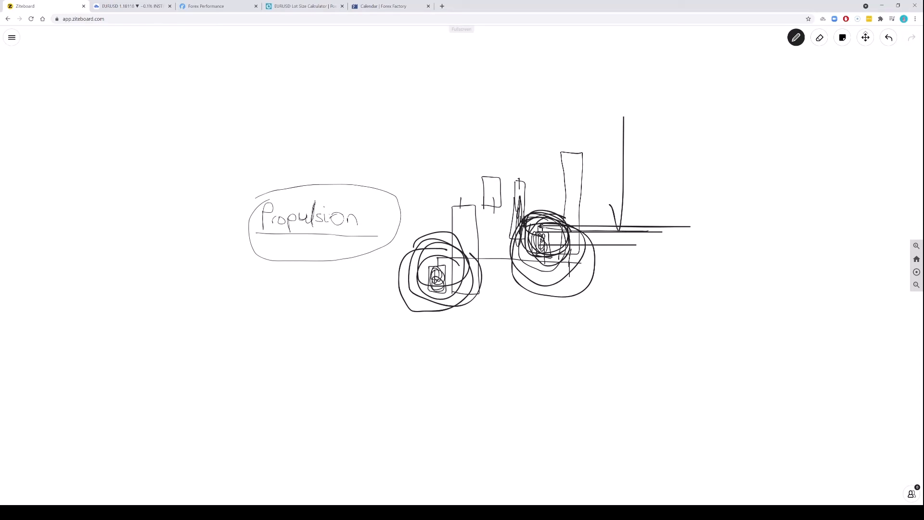
Return to the EURUSD chart and show it on the 1-hour timeframe
click(130, 6)
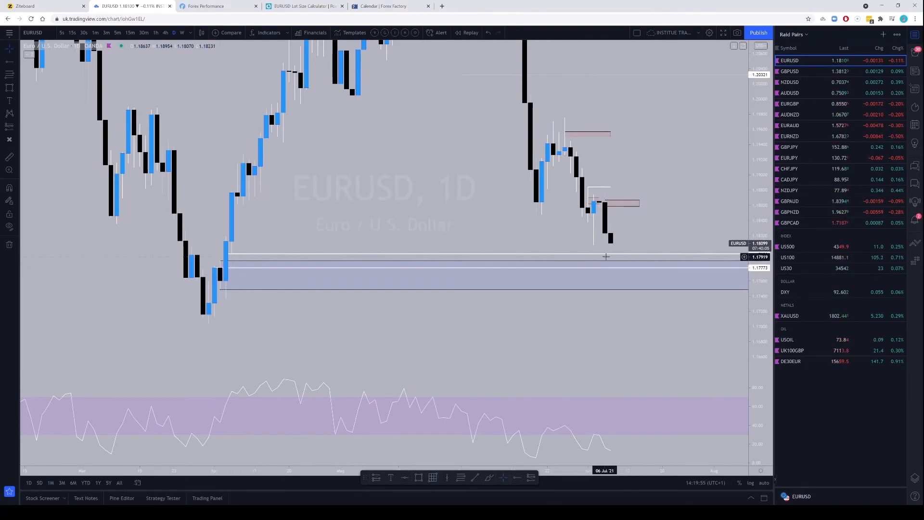
mouse_move(669, 105)
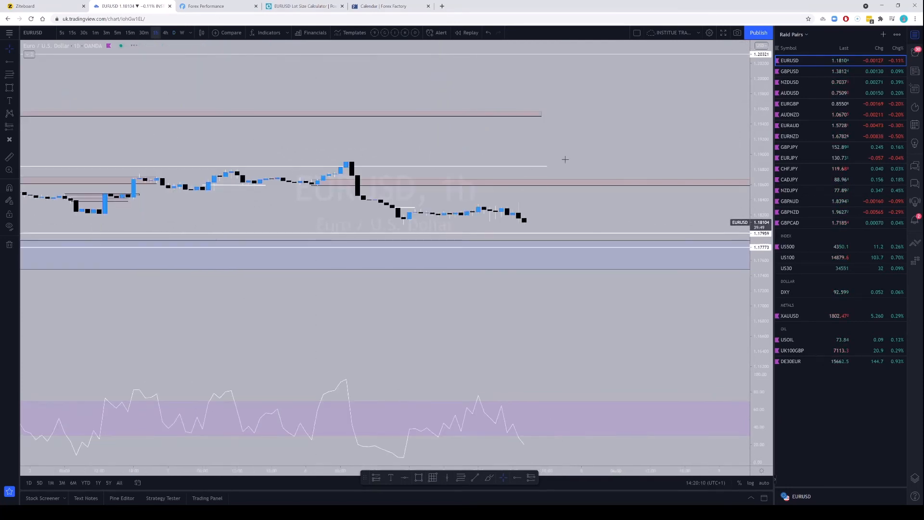
click(156, 32)
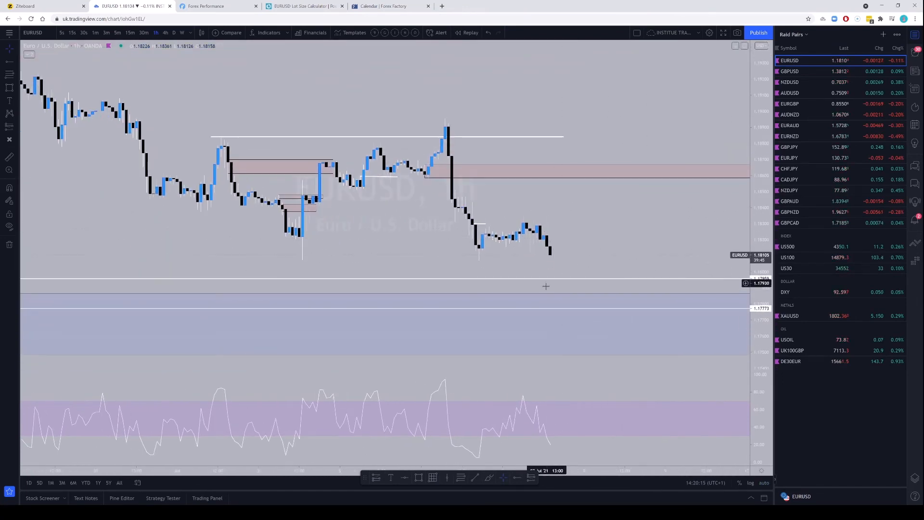
mouse_move(555, 311)
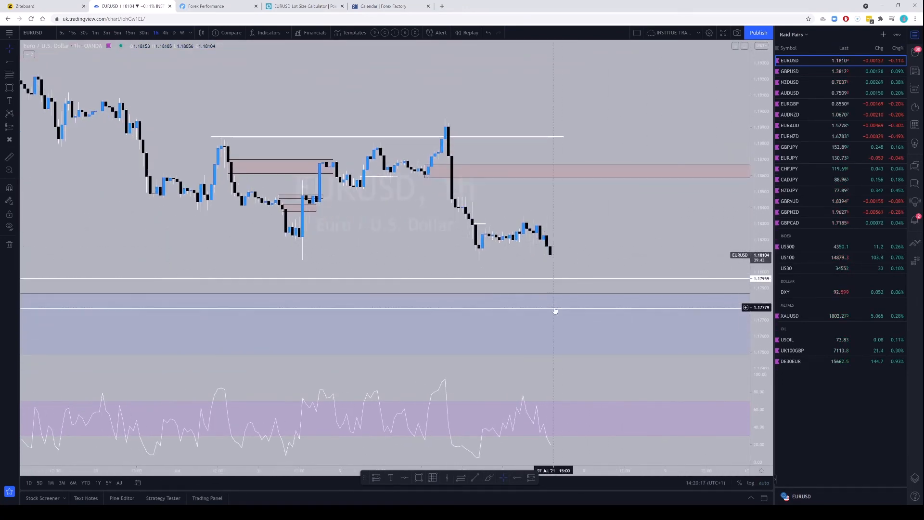
mouse_move(553, 239)
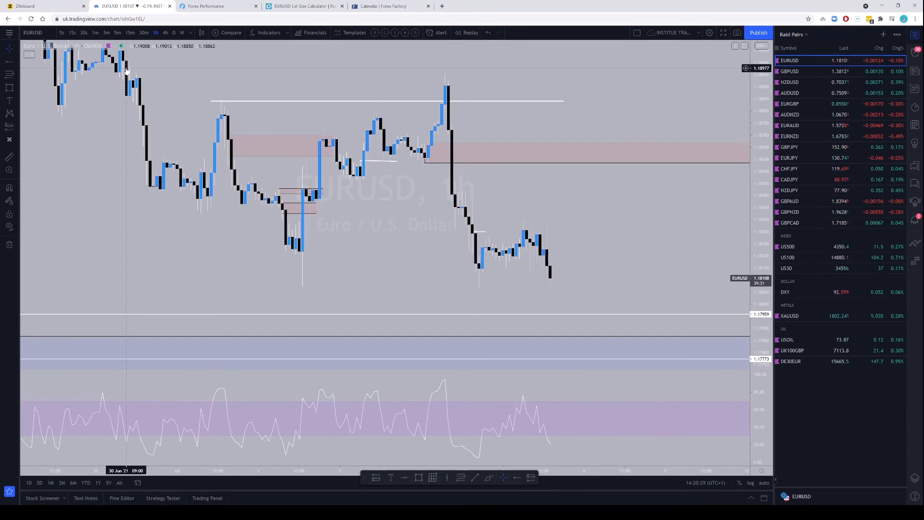
mouse_move(285, 235)
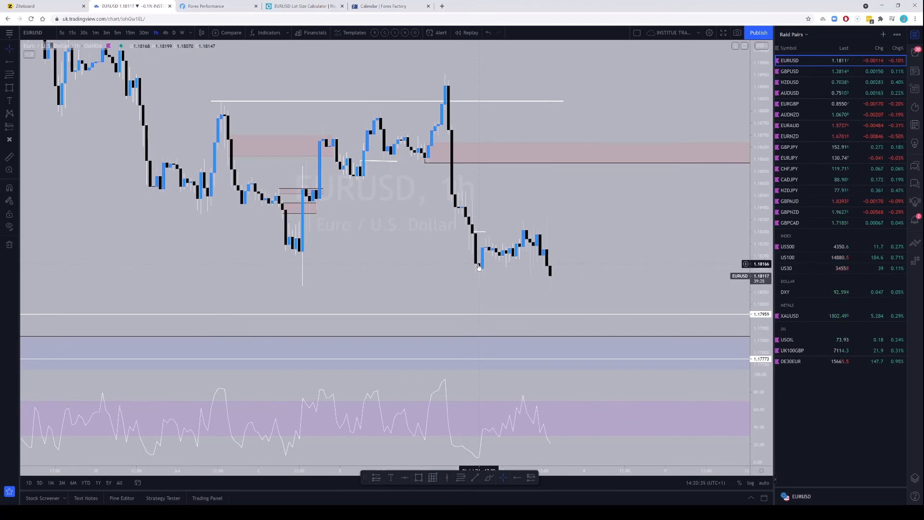
mouse_move(542, 262)
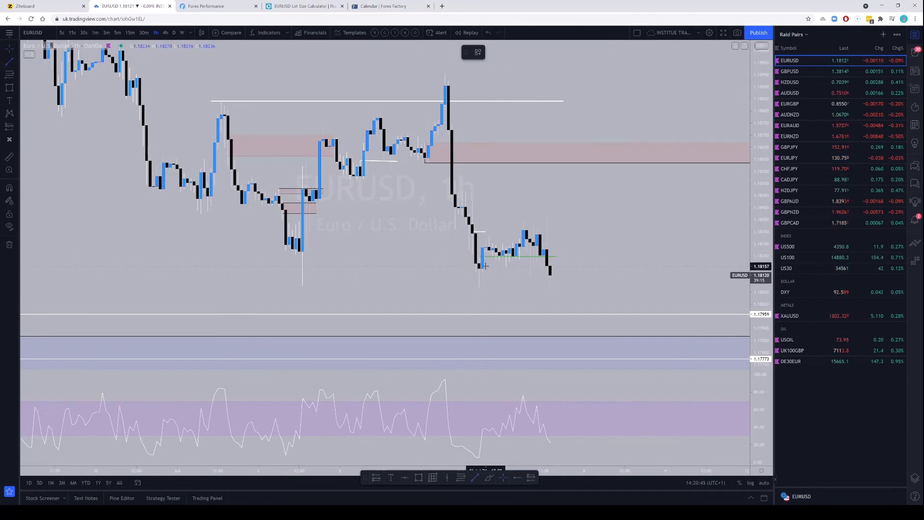
Pan the chart slightly so the recent drop and lower zone are in view
drag(480, 263, 563, 263)
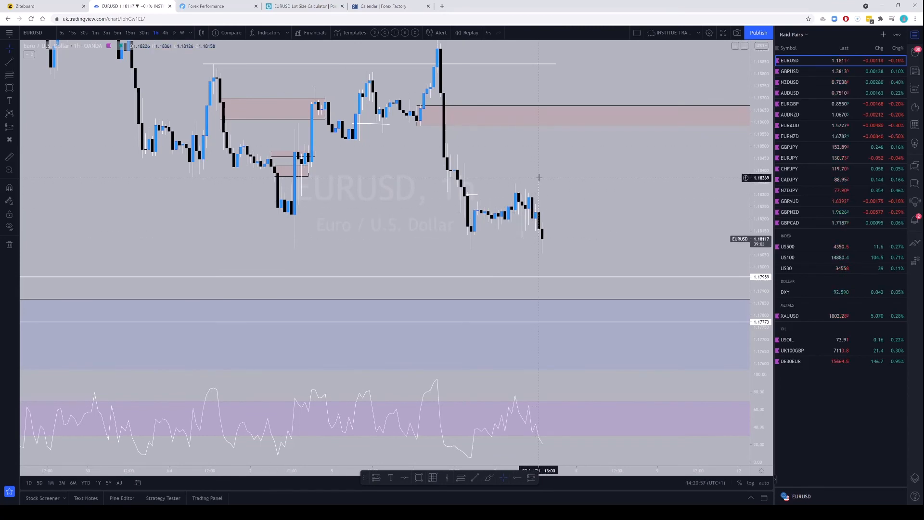
mouse_move(567, 240)
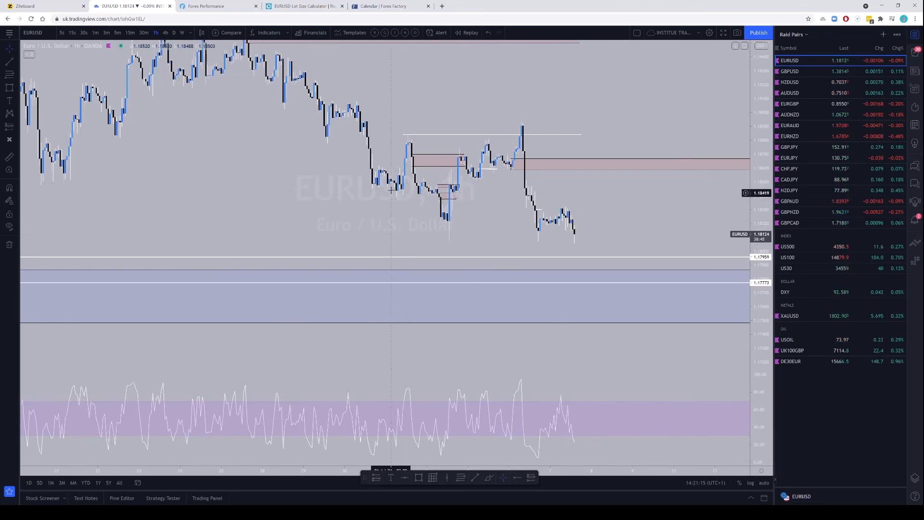
mouse_move(579, 222)
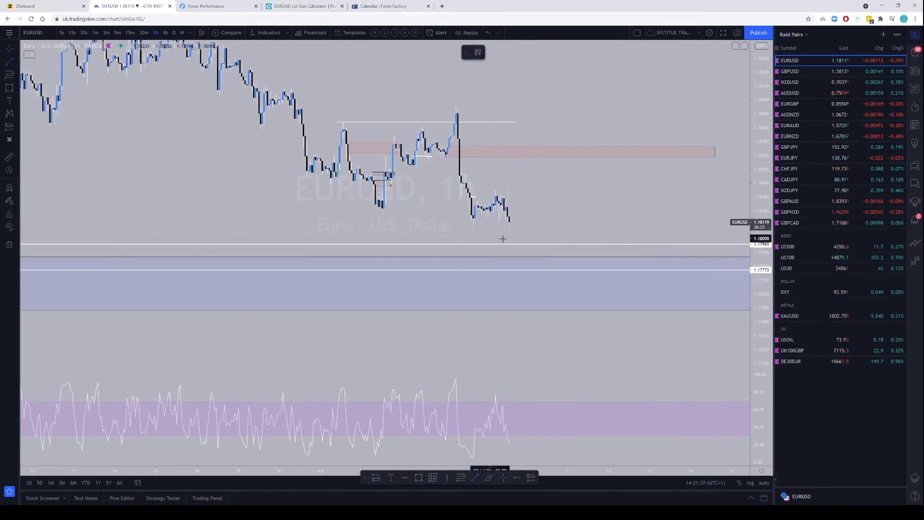
mouse_move(503, 439)
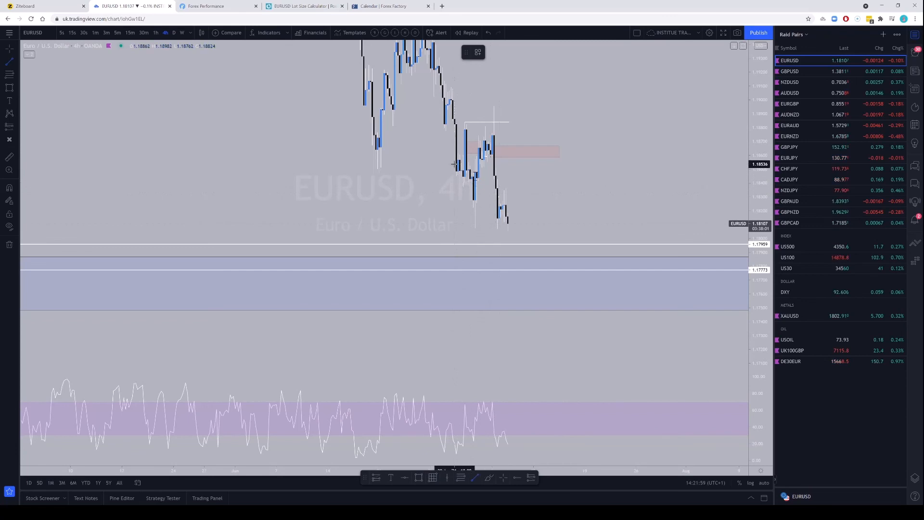
mouse_move(495, 241)
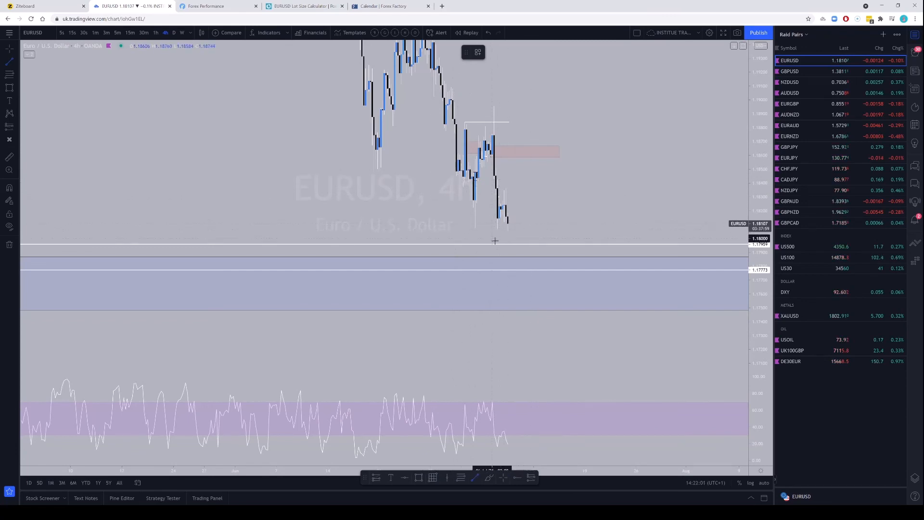